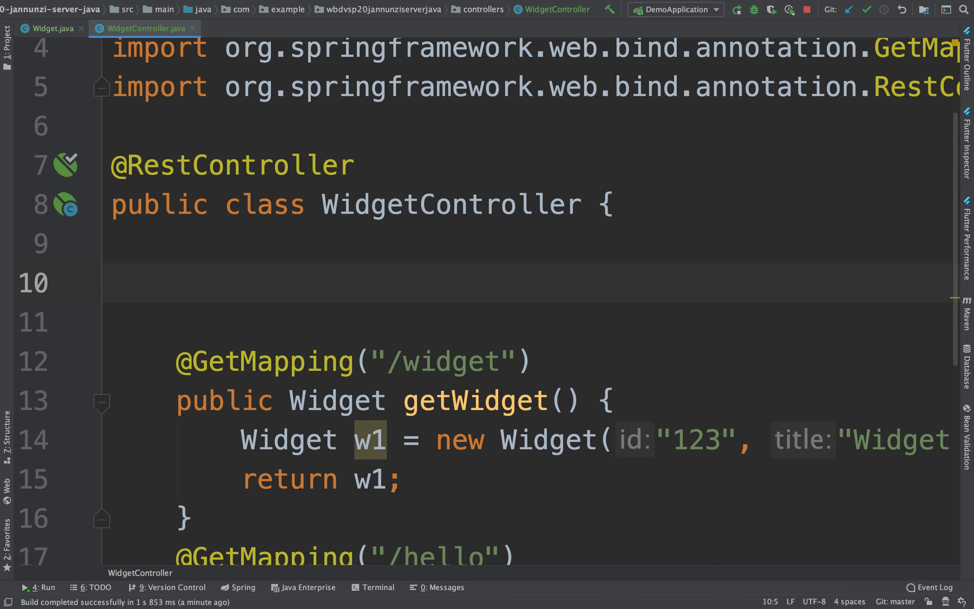
Declare a List<Widget> widgetList field with List imported from java.util
type("Li")
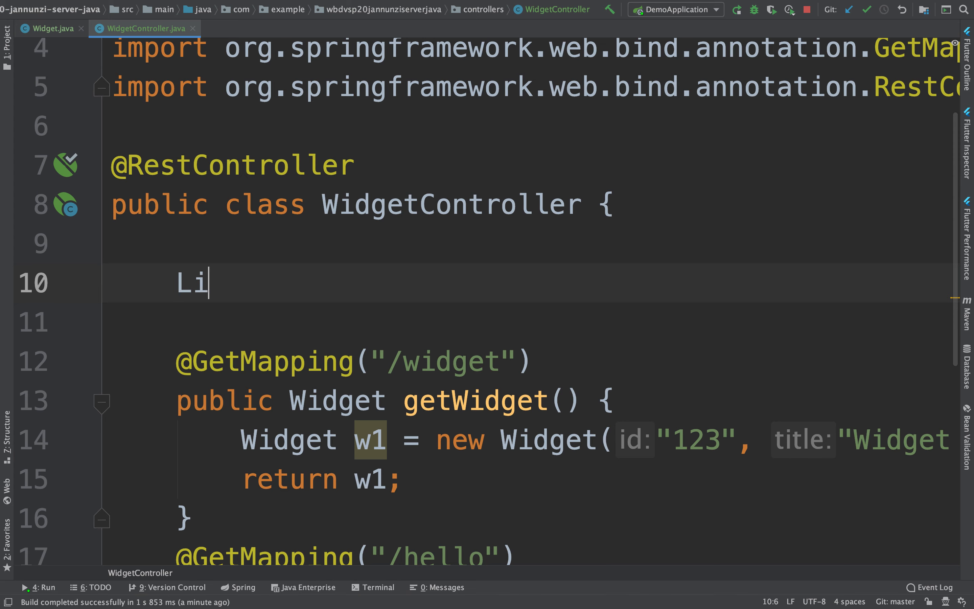
type("st<Widget>")
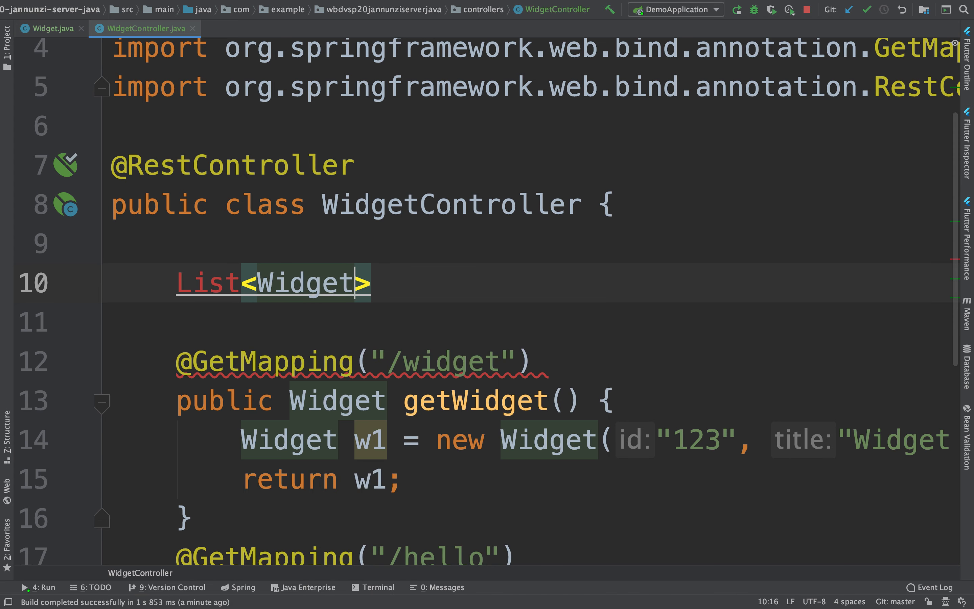
type("wi")
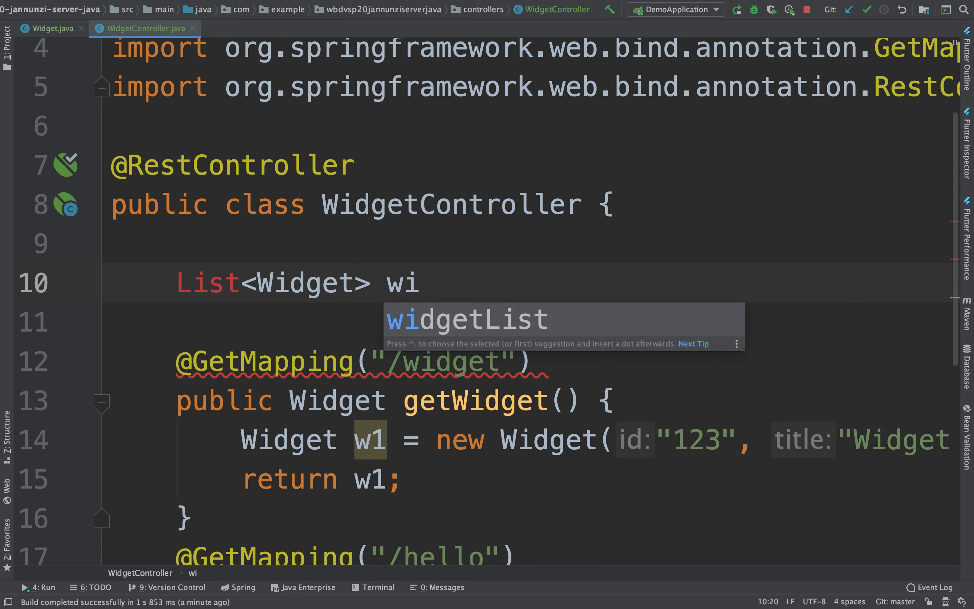
key("Tab")
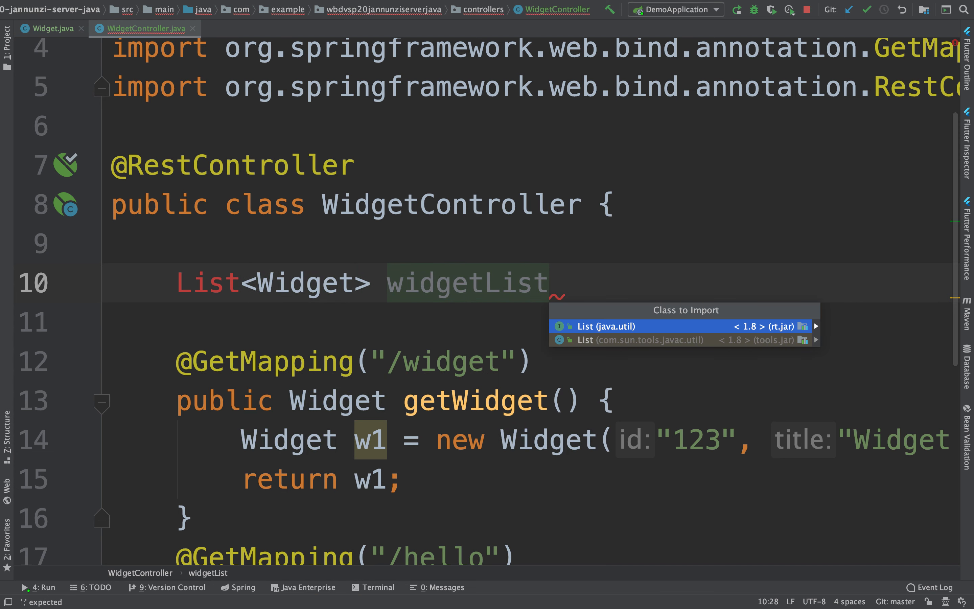
left_click(605, 326)
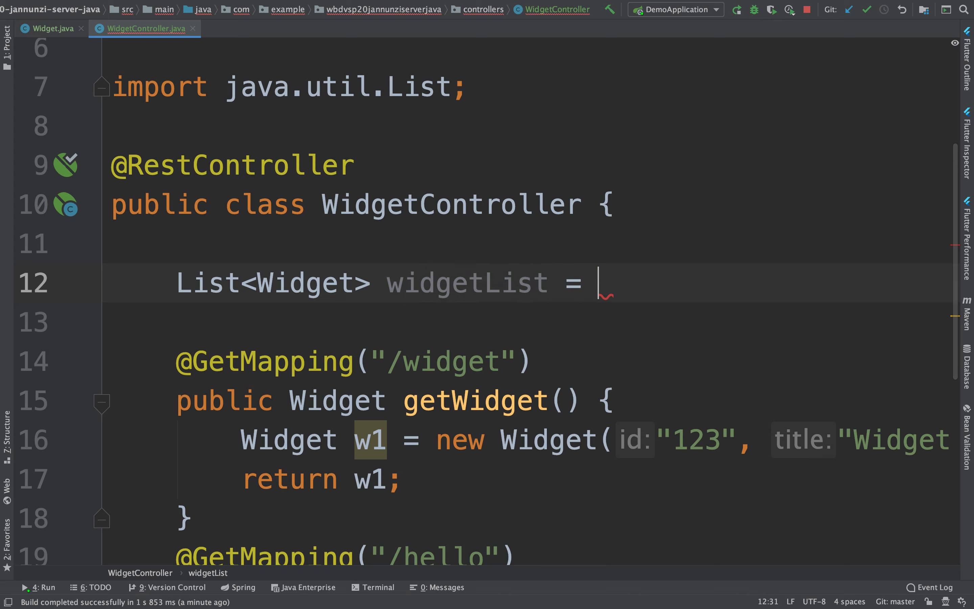
Initialise widgetList to new ArrayList<Widget>()
type("A")
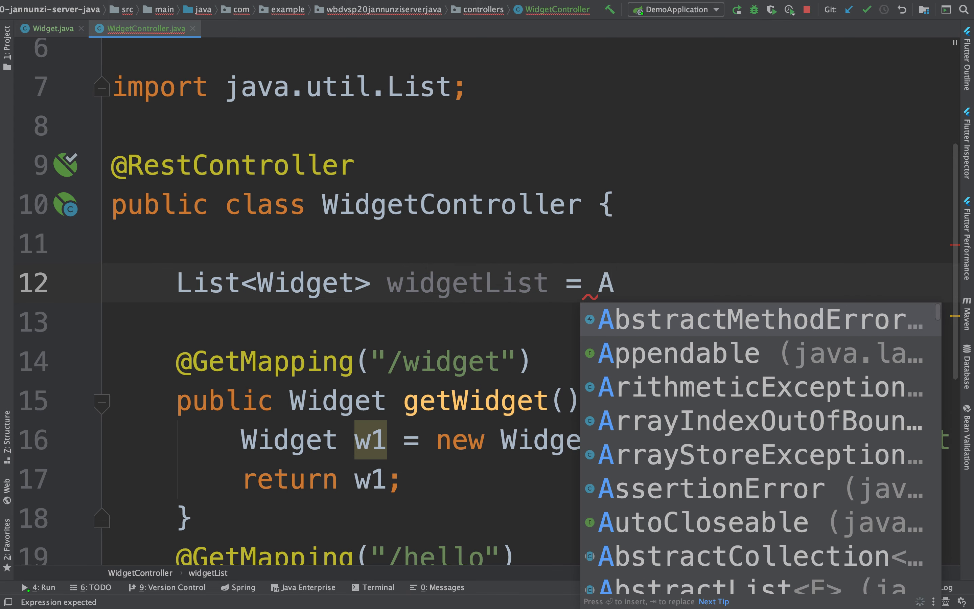
type("rrayList<Widget>")
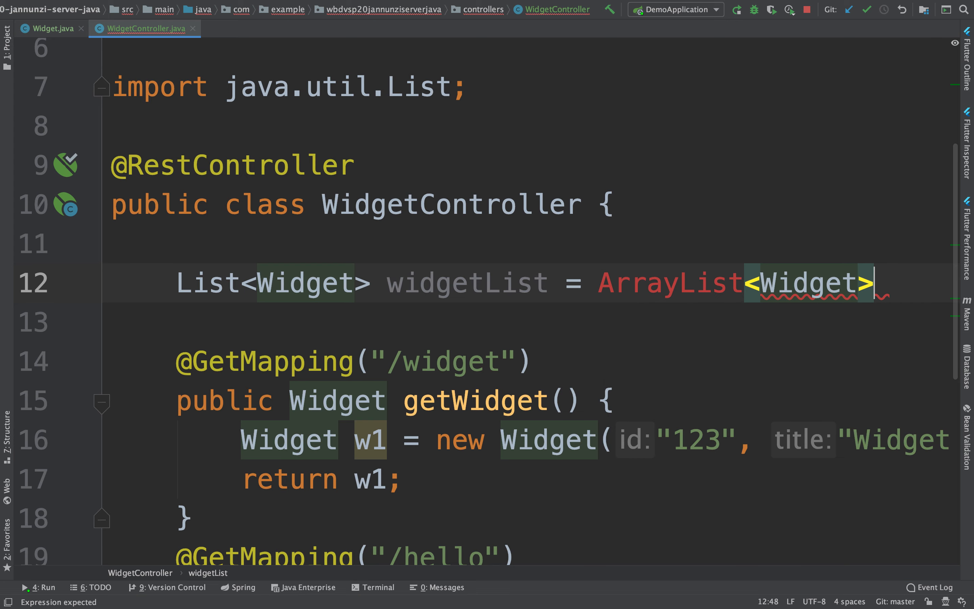
type("()")
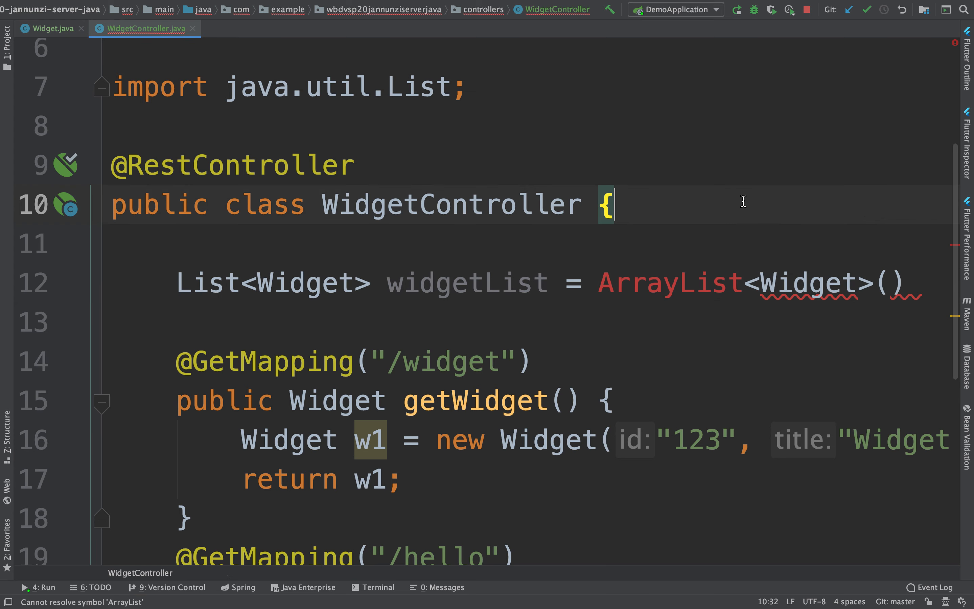
type(";")
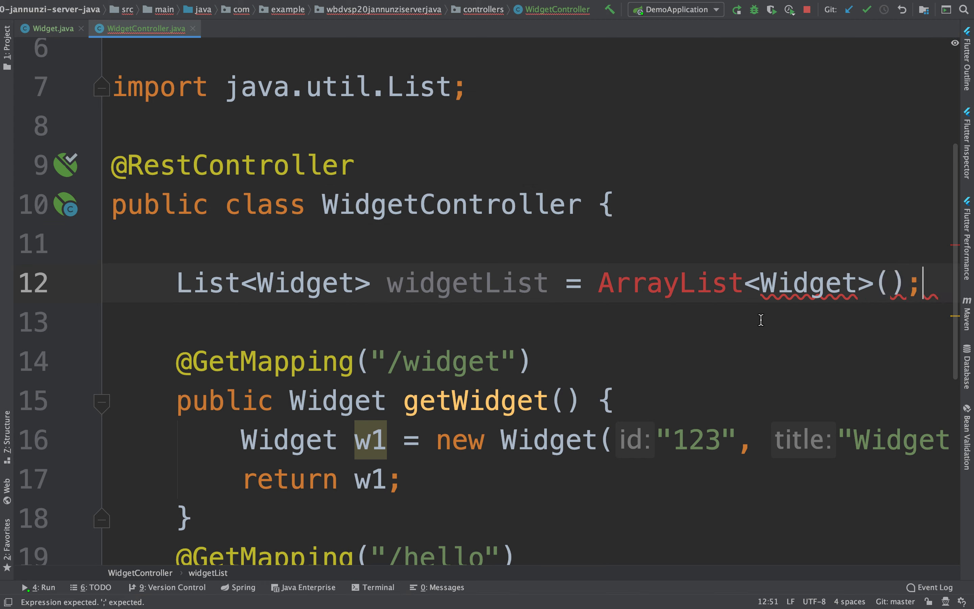
type("new")
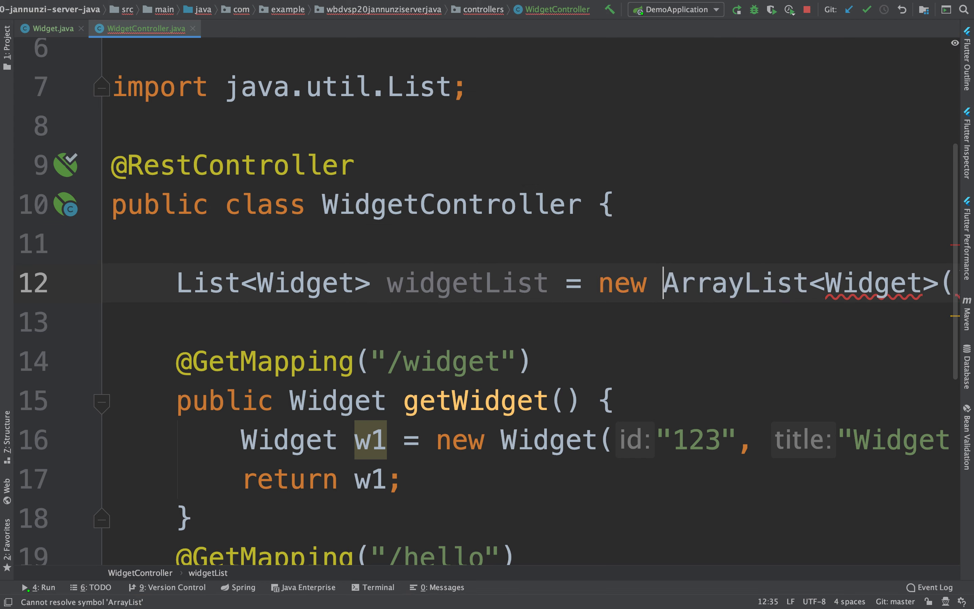
mouse_move(728, 282)
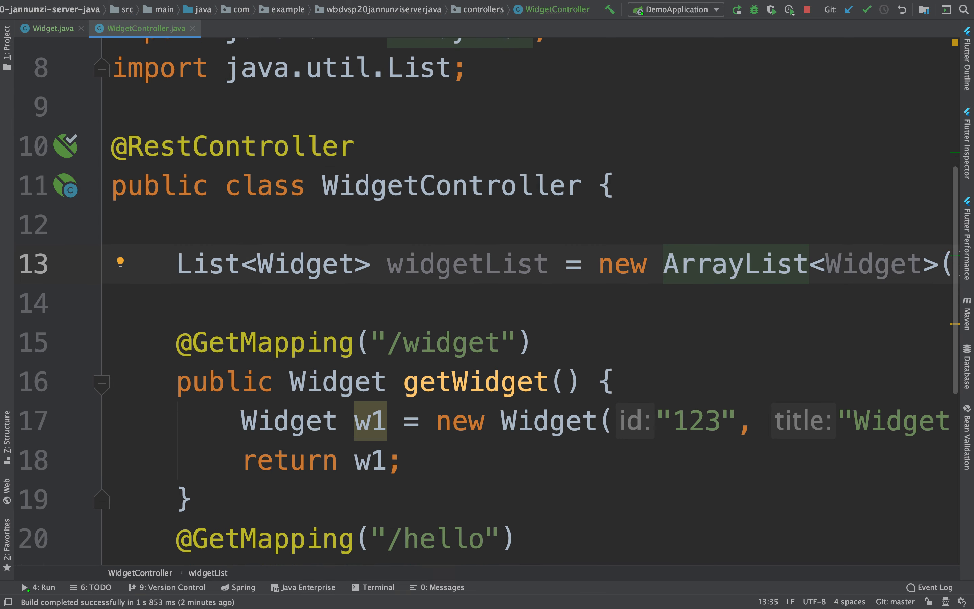
scroll("down", 3)
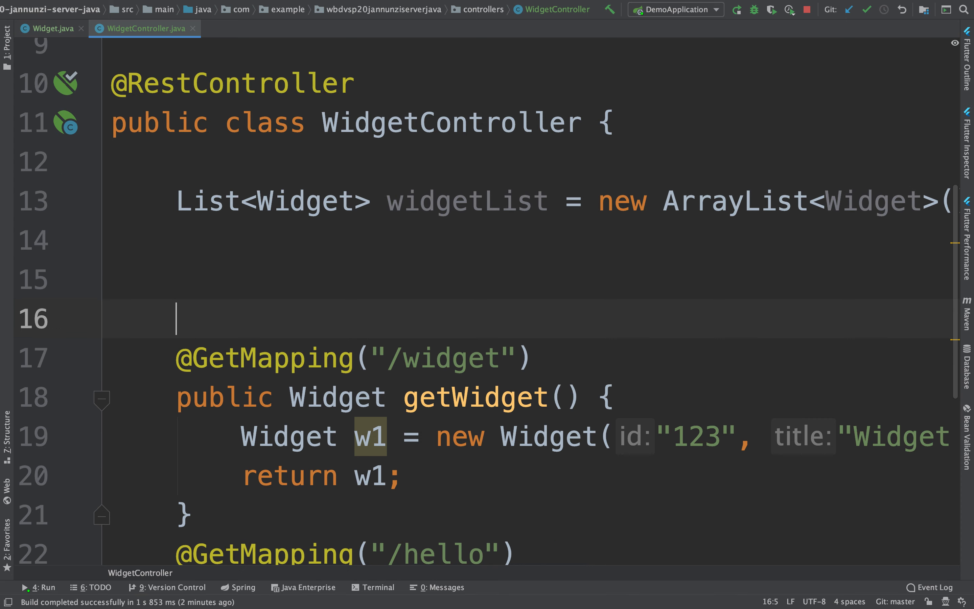
type("$gg")
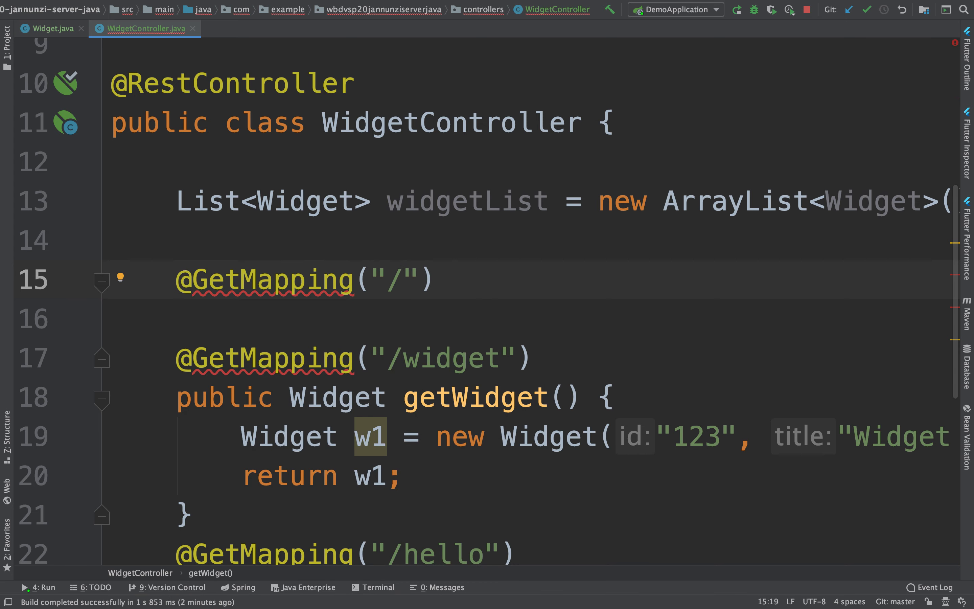
type("wi")
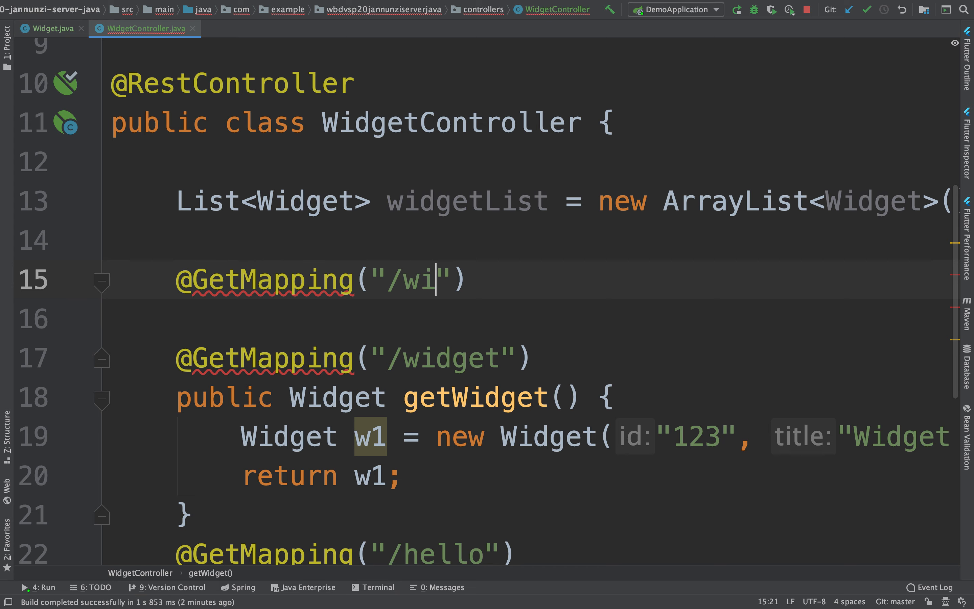
type("dge")
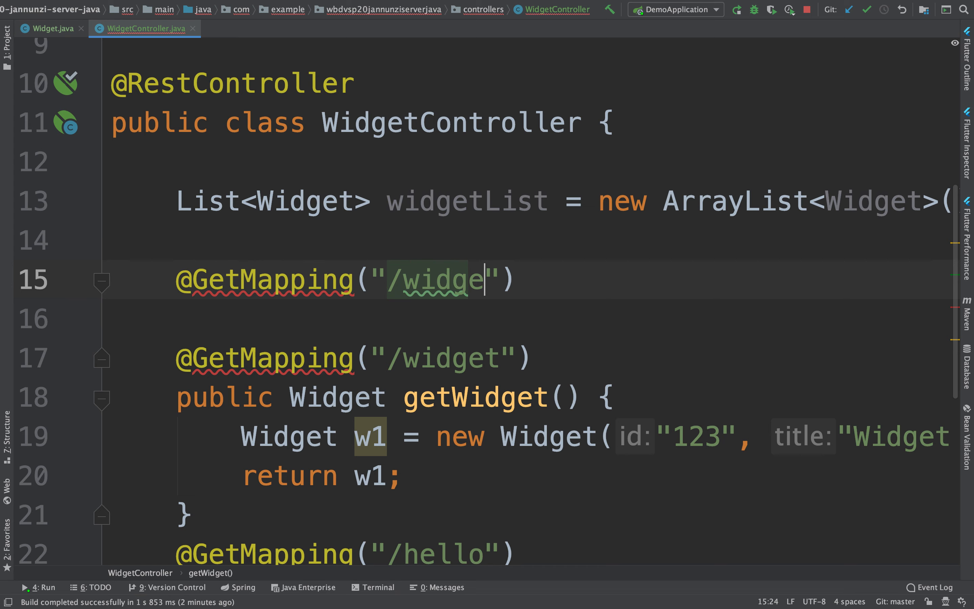
type("ts")
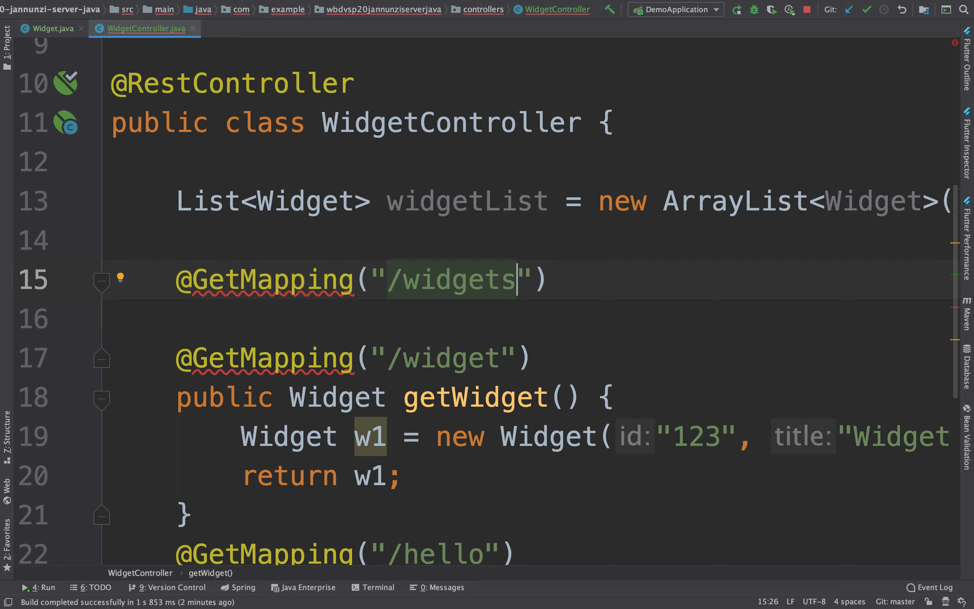
type("public")
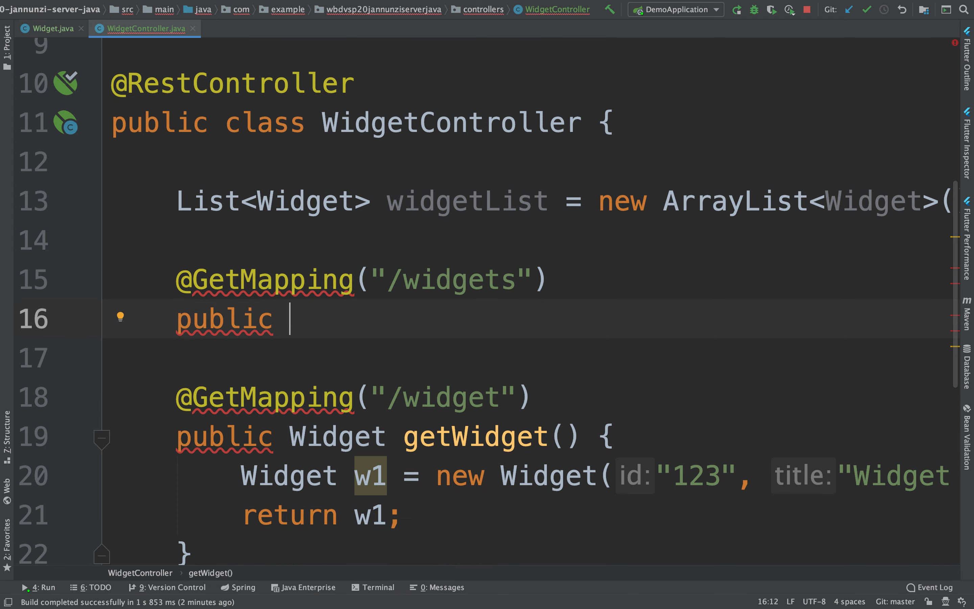
Declare List<Widget> findAllWidgets() building widgets 123 Widget A, 234 Widget B, 345 Widget C
type("List<W>")
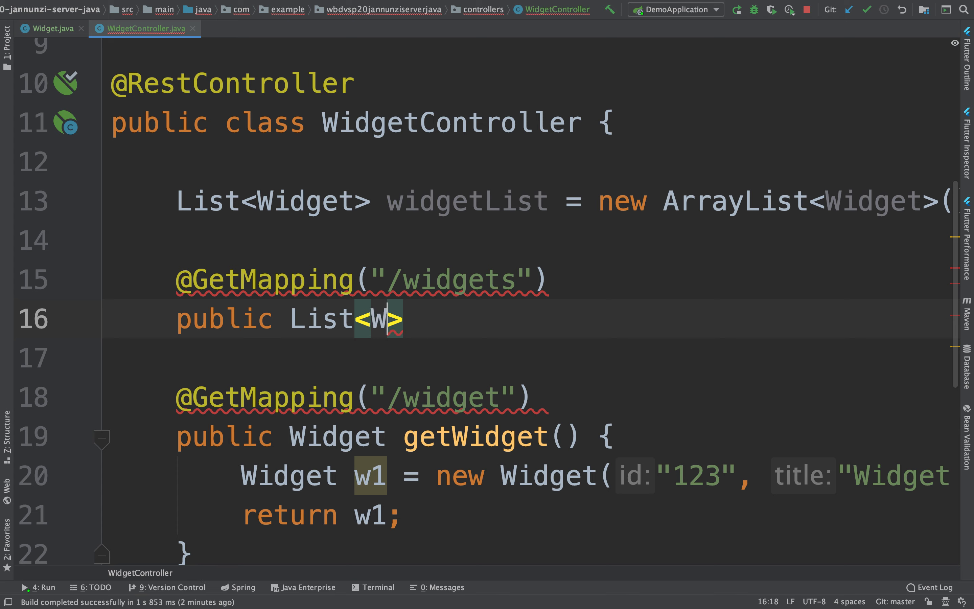
type("idget")
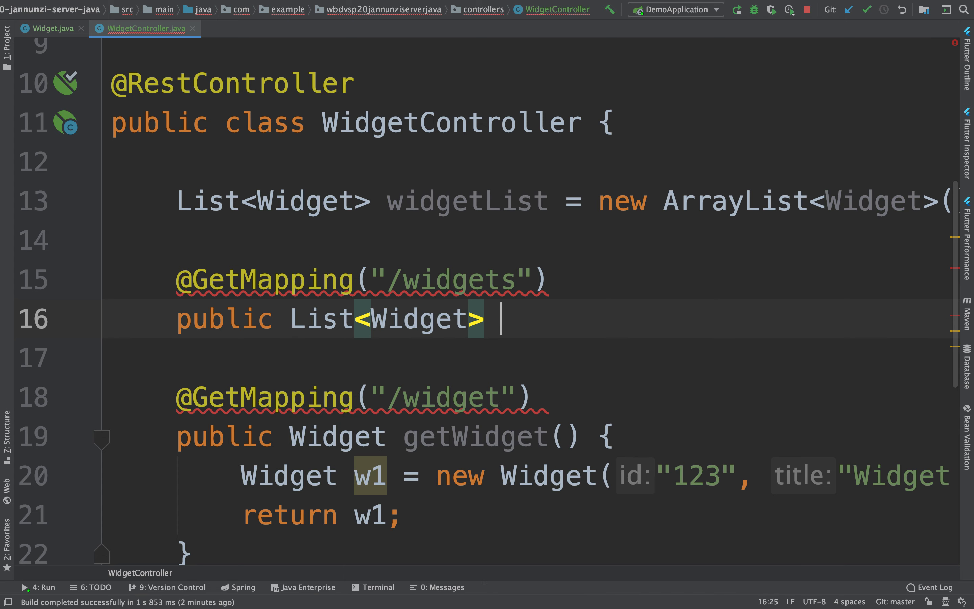
type("findAllWidgets() {")
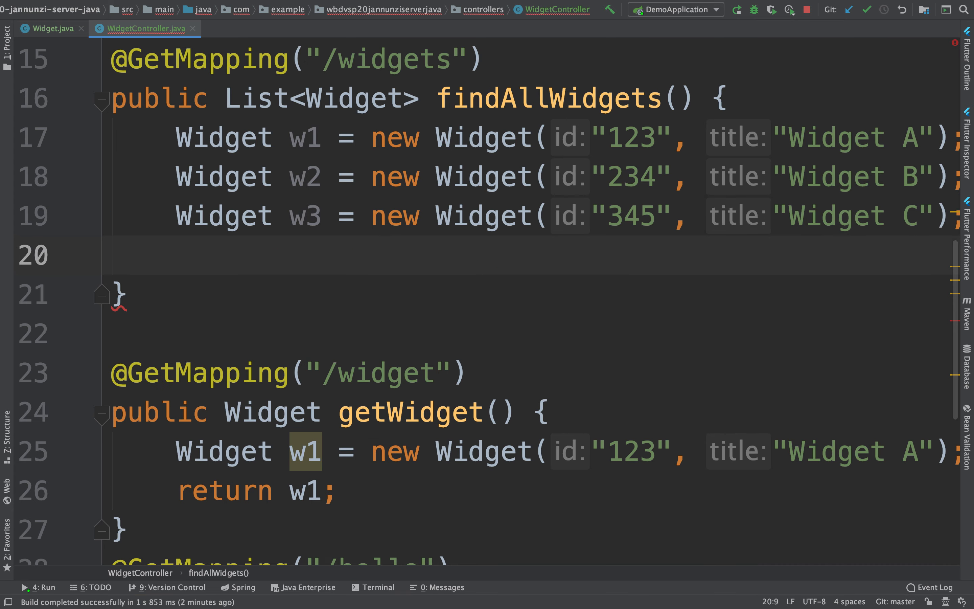
Add w1, w2, w3 to widgetList and return widgetList from findAllWidgets
type("widgetList.add()")
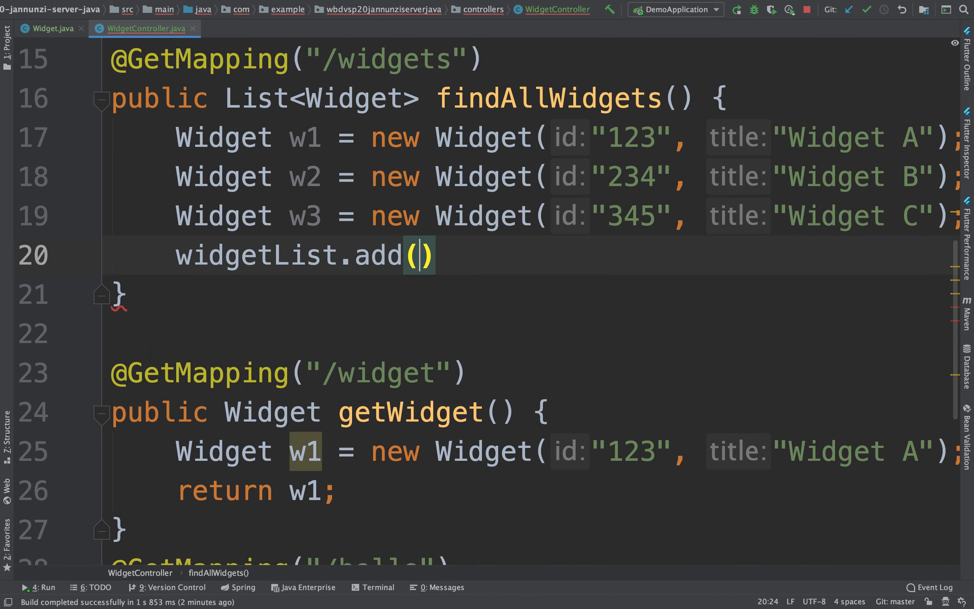
type("w1")
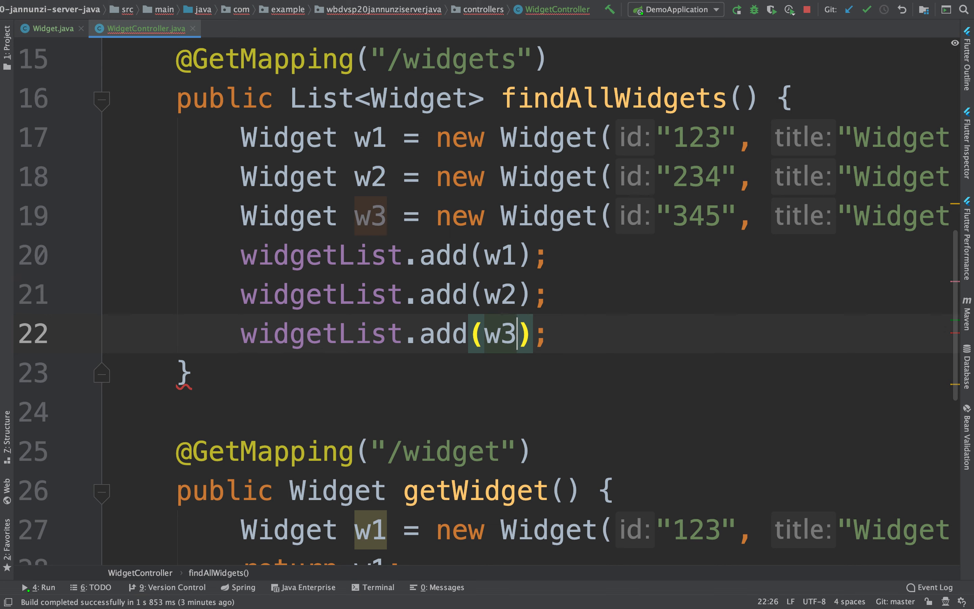
key("Enter")
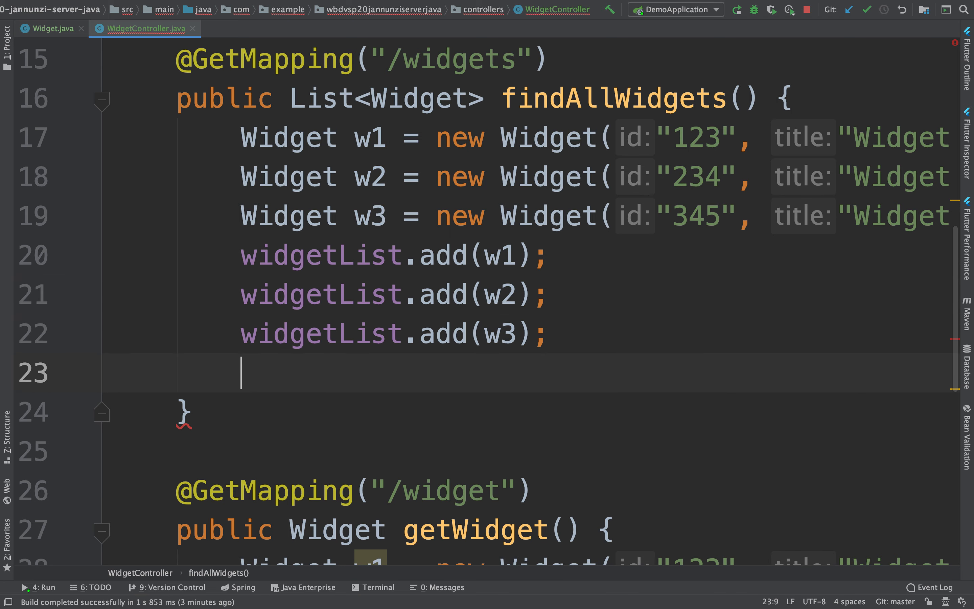
type("return wi")
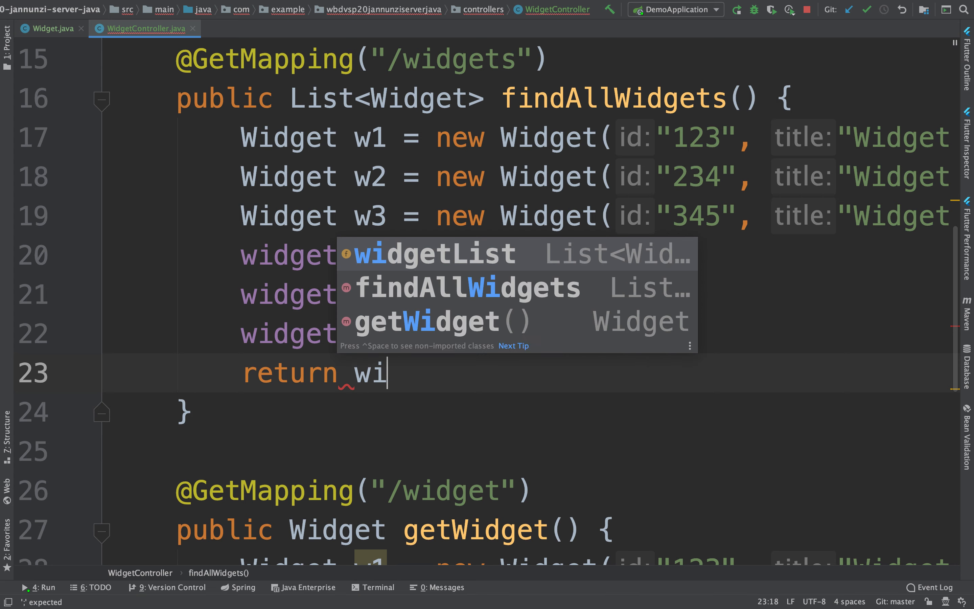
key("Tab")
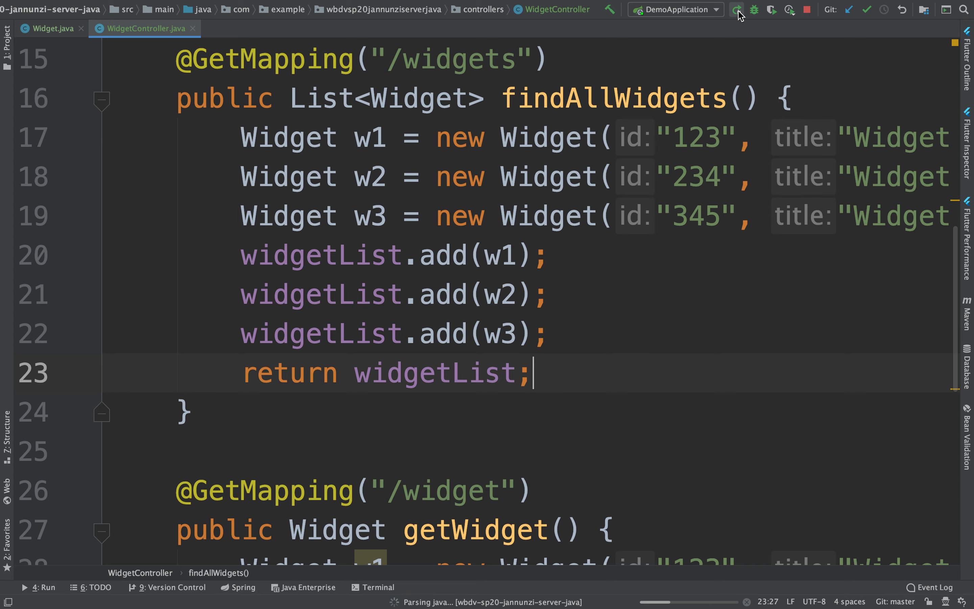
Restart DemoApplication so the new /widgets endpoint is live
left_click(736, 10)
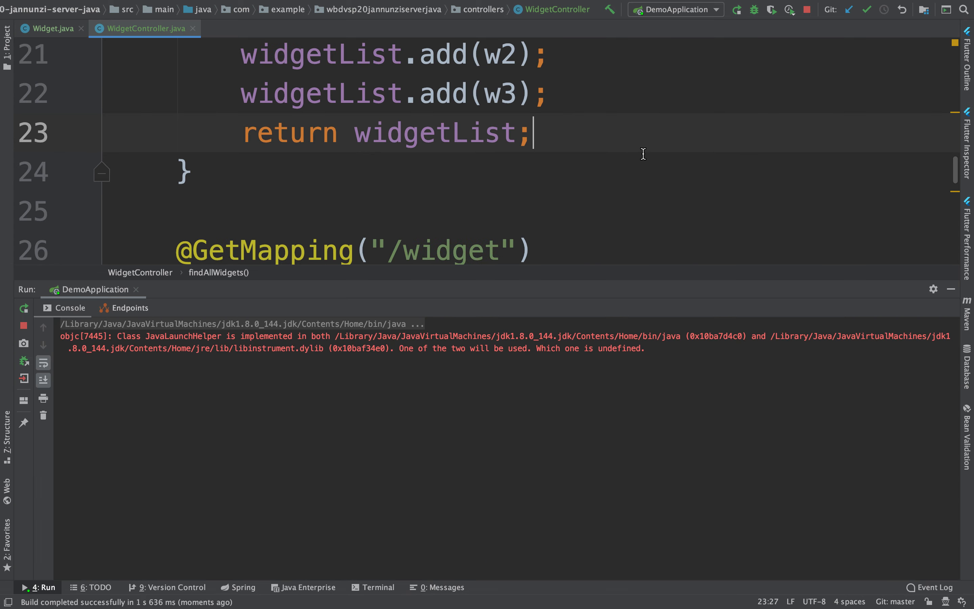